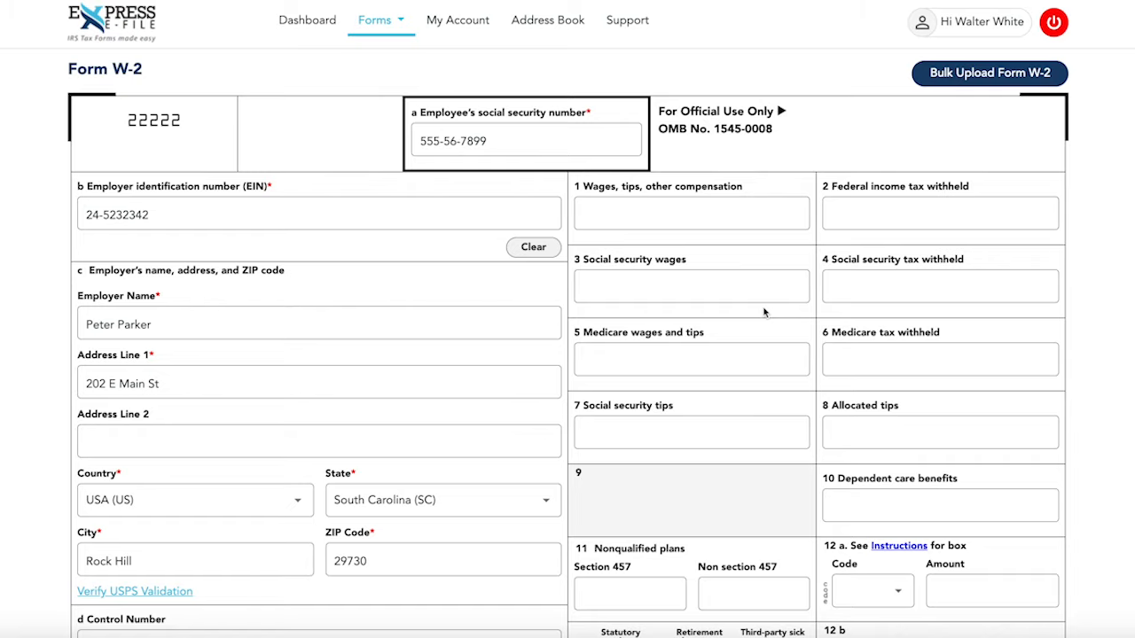
# Step: Scroll through the W-2 to the employee name and address boxes (123 W Main St, Rock Hill, SC 29730)
pyautogui.scroll(-3)
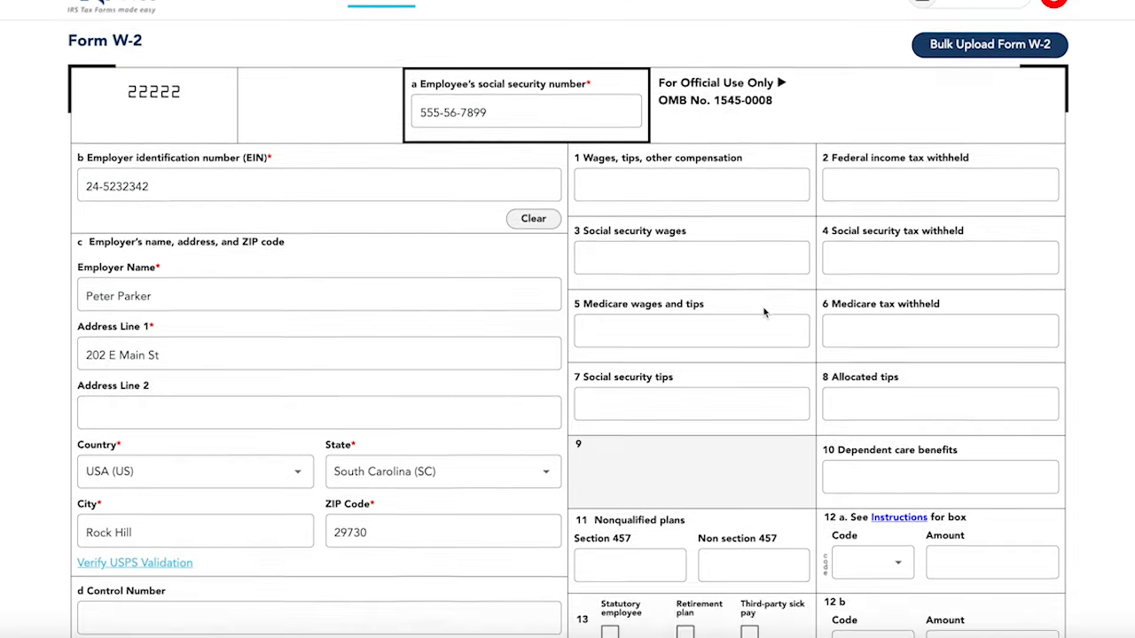
pyautogui.scroll(-3)
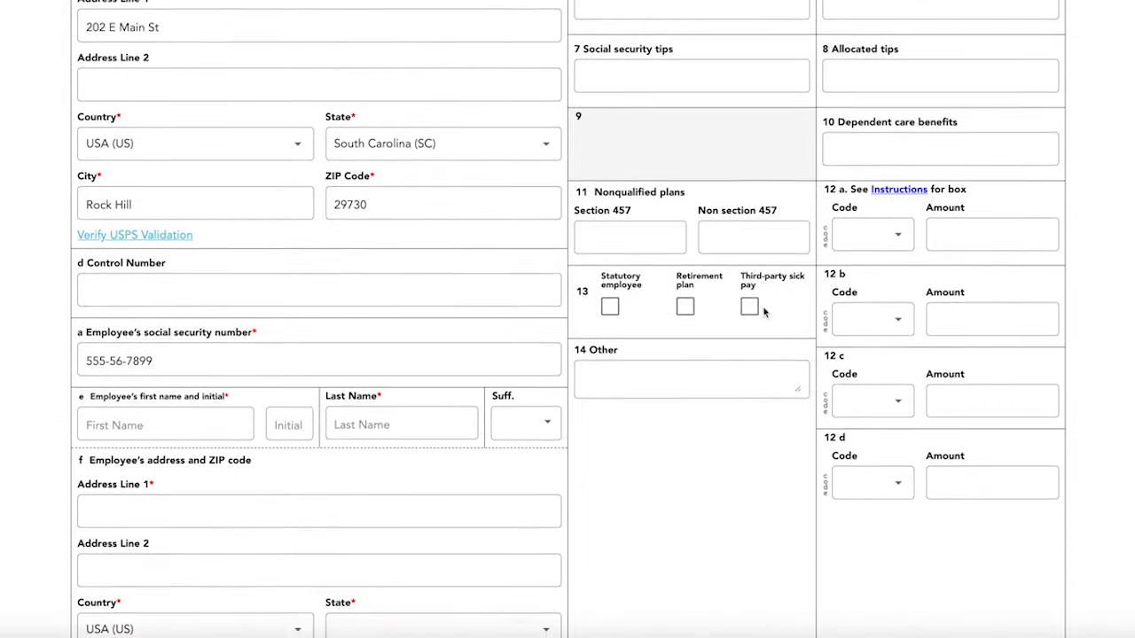
pyautogui.scroll(-3)
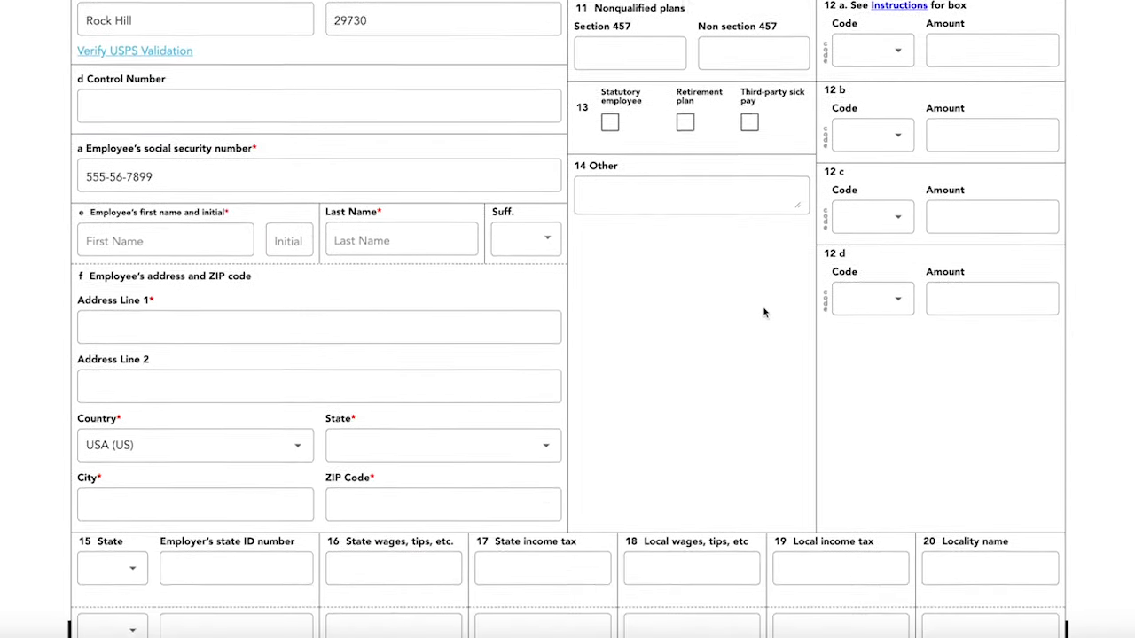
pyautogui.scroll(-3)
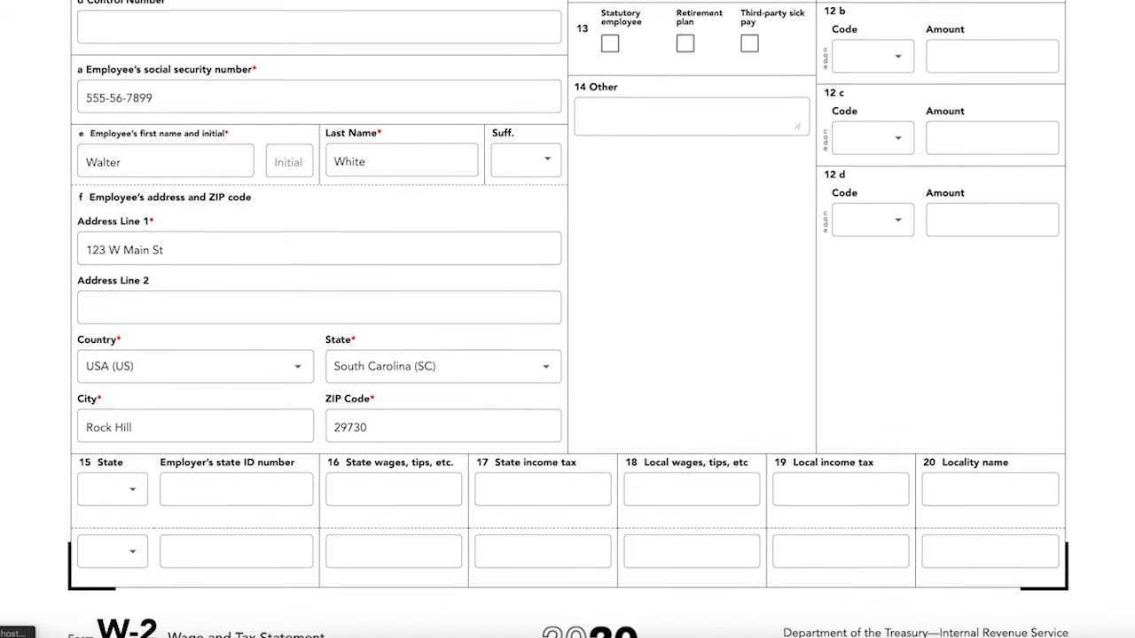
pyautogui.scroll(3)
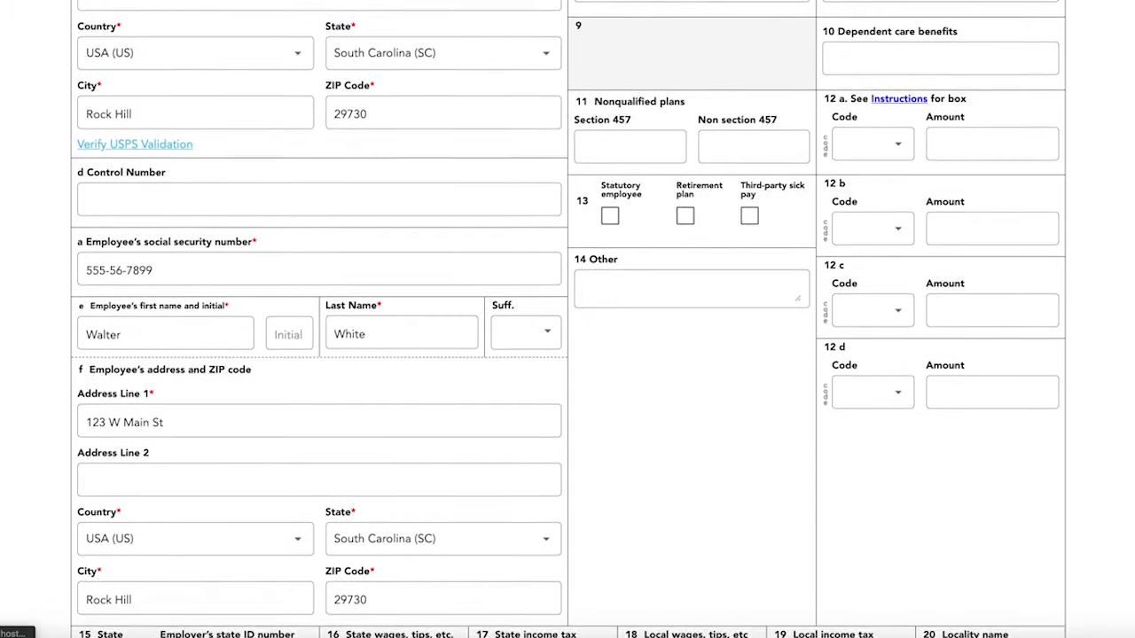
pyautogui.scroll(3)
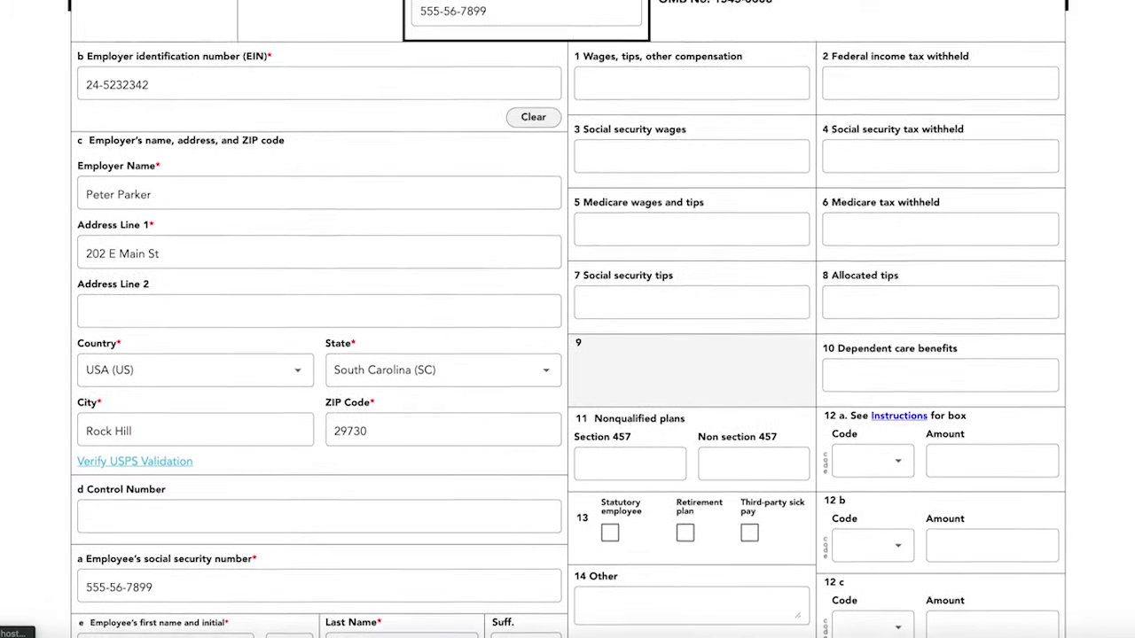
pyautogui.scroll(3)
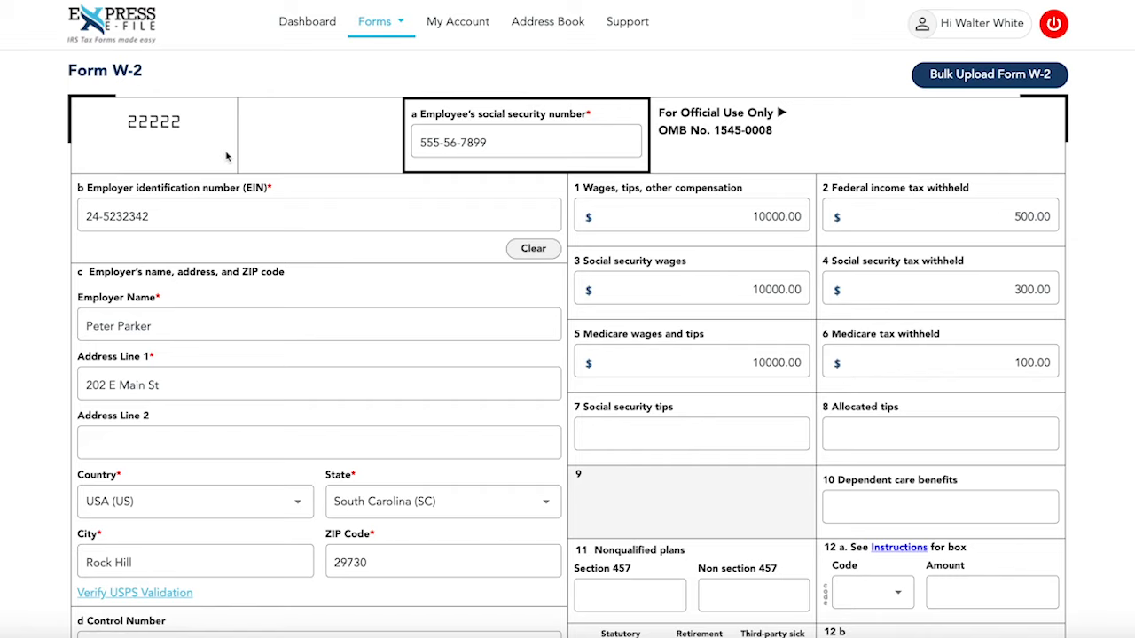
# Step: Save the completed W-2 and continue to the Review Your Order page
pyautogui.scroll(-3)
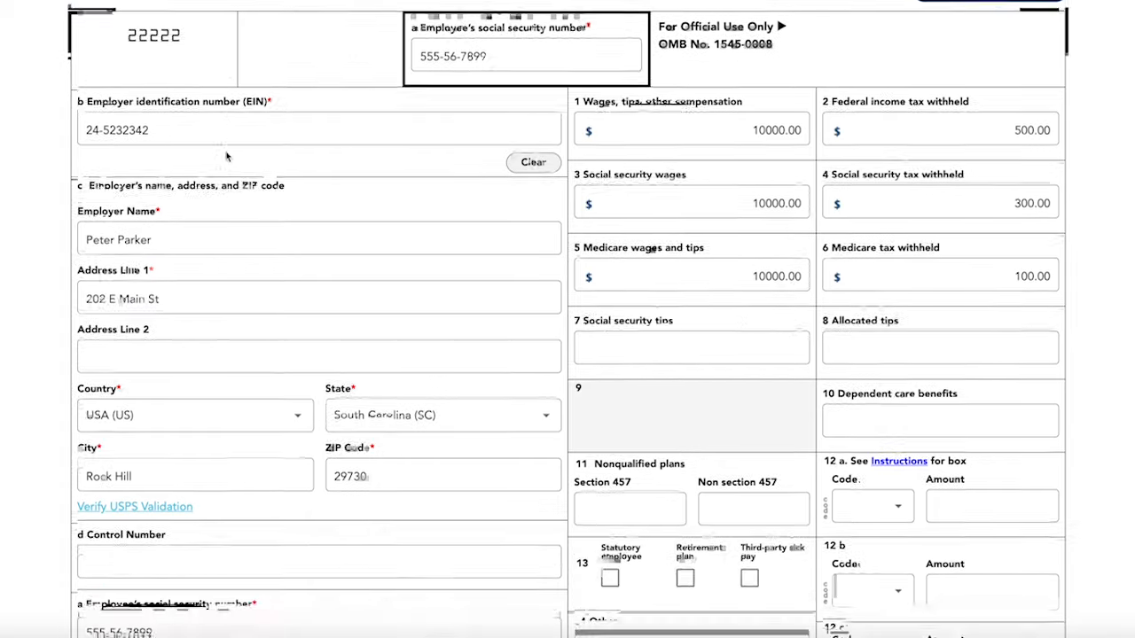
pyautogui.scroll(-3)
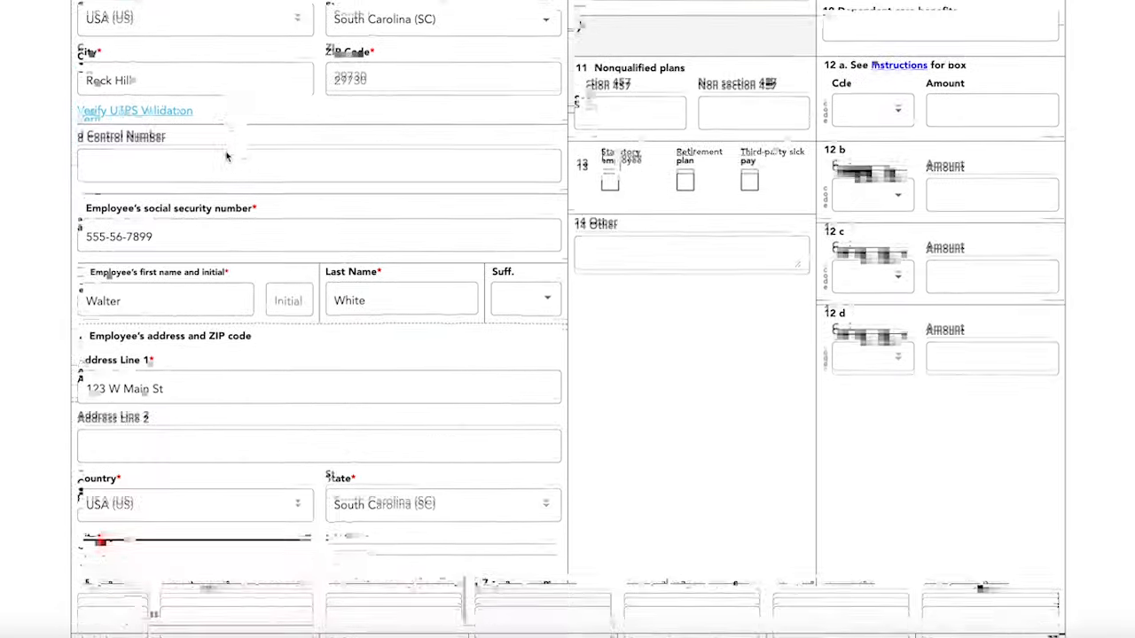
pyautogui.scroll(-3)
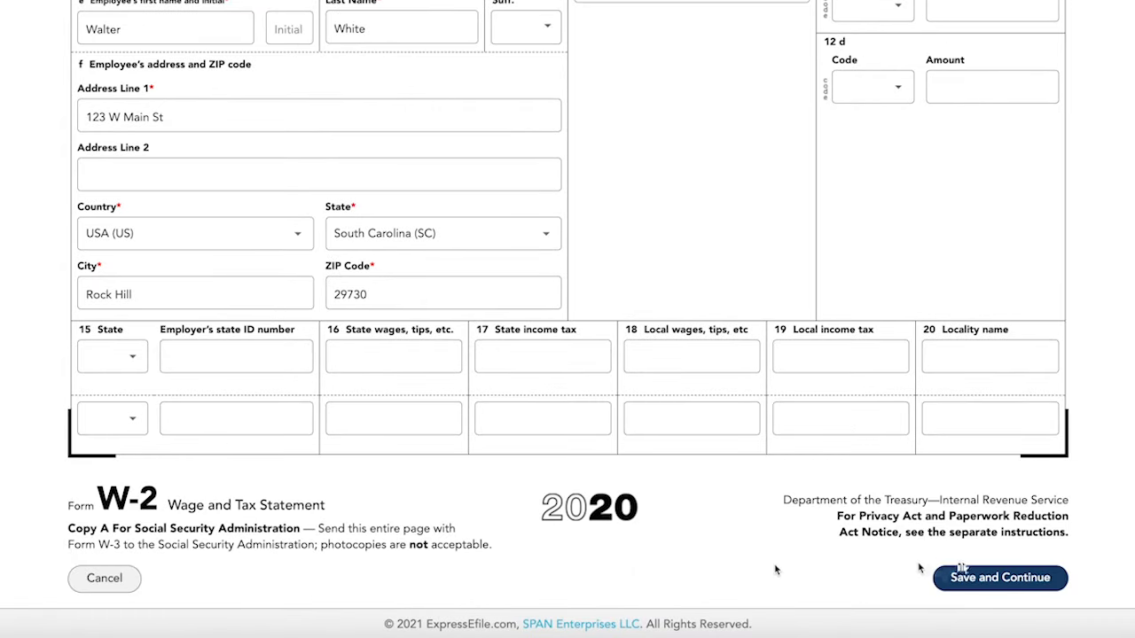
pyautogui.click(1000, 578)
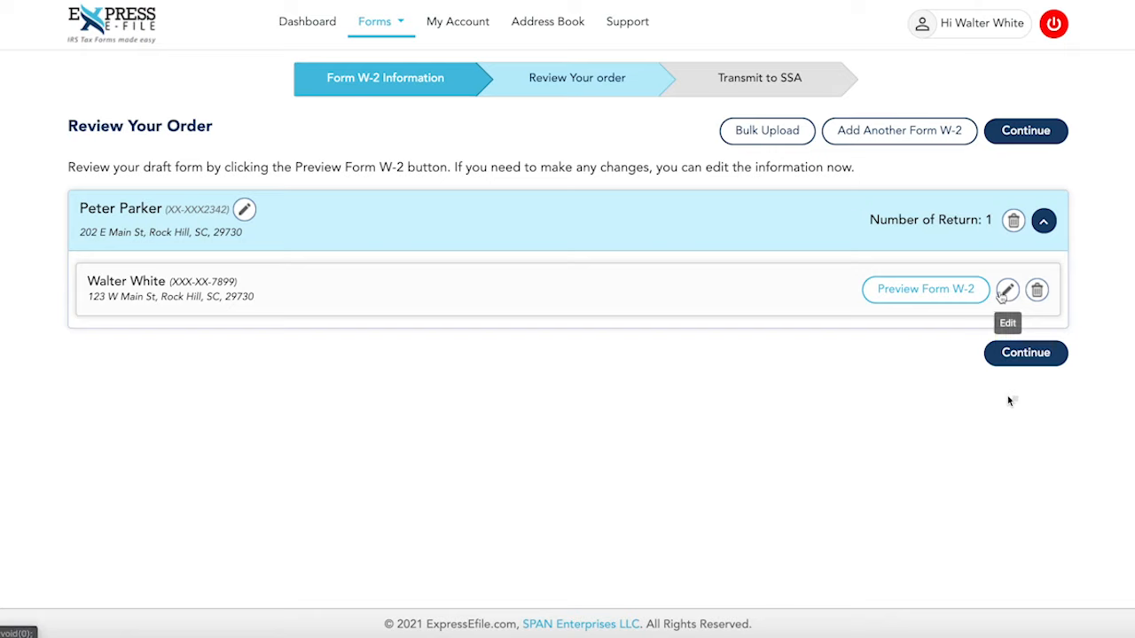
# Step: Preview the drafted W-2 for Walter White and close the preview
pyautogui.click(926, 289)
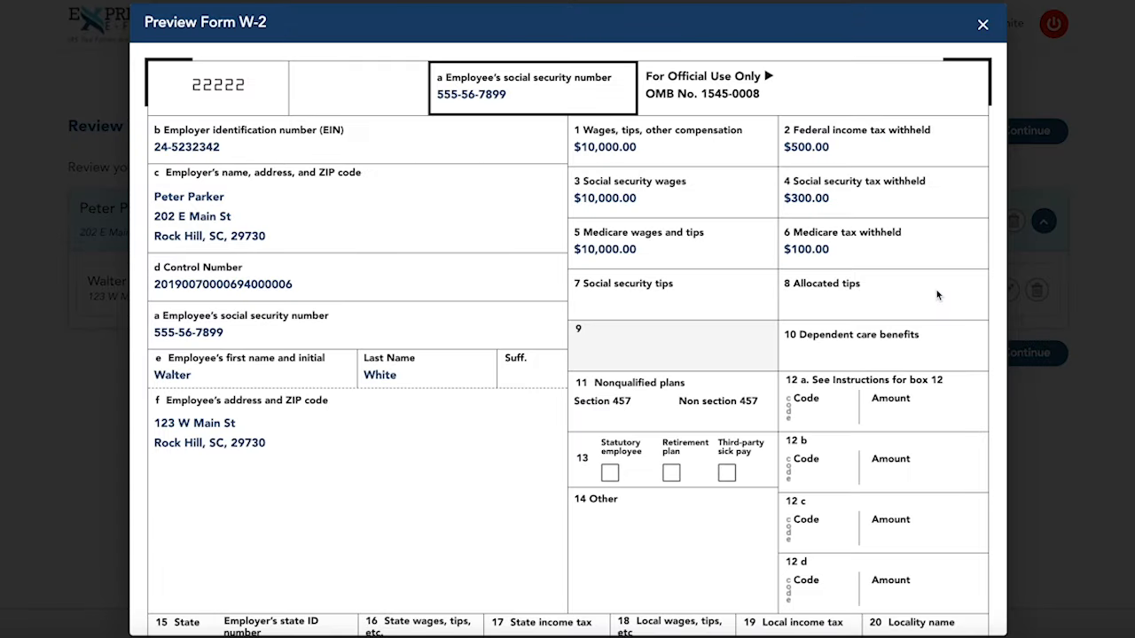
pyautogui.moveTo(936, 64)
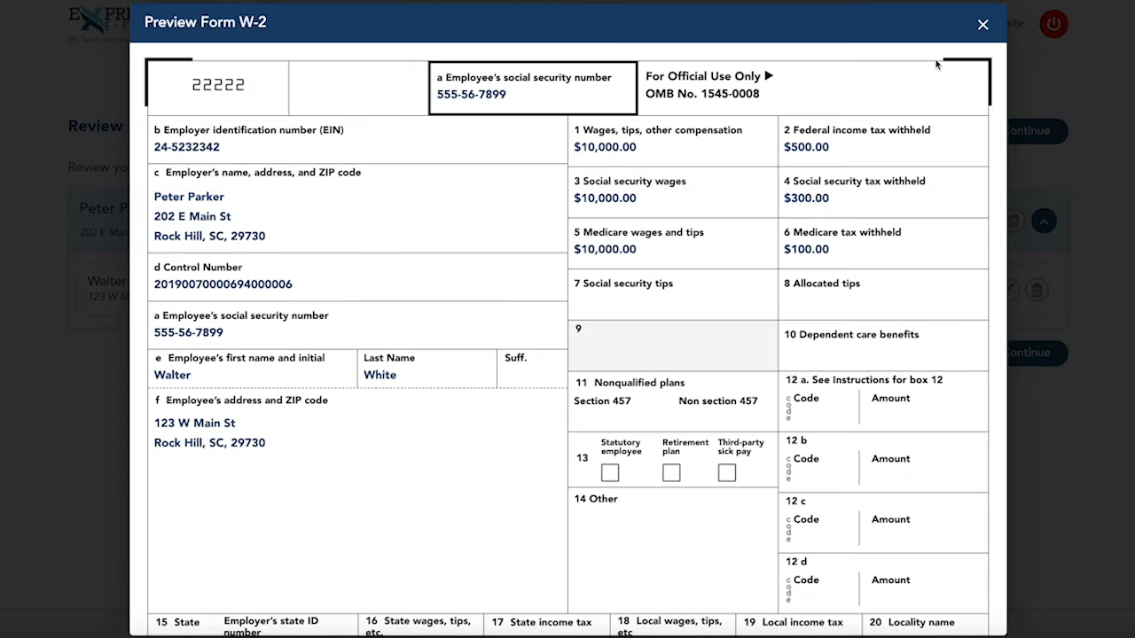
pyautogui.click(983, 25)
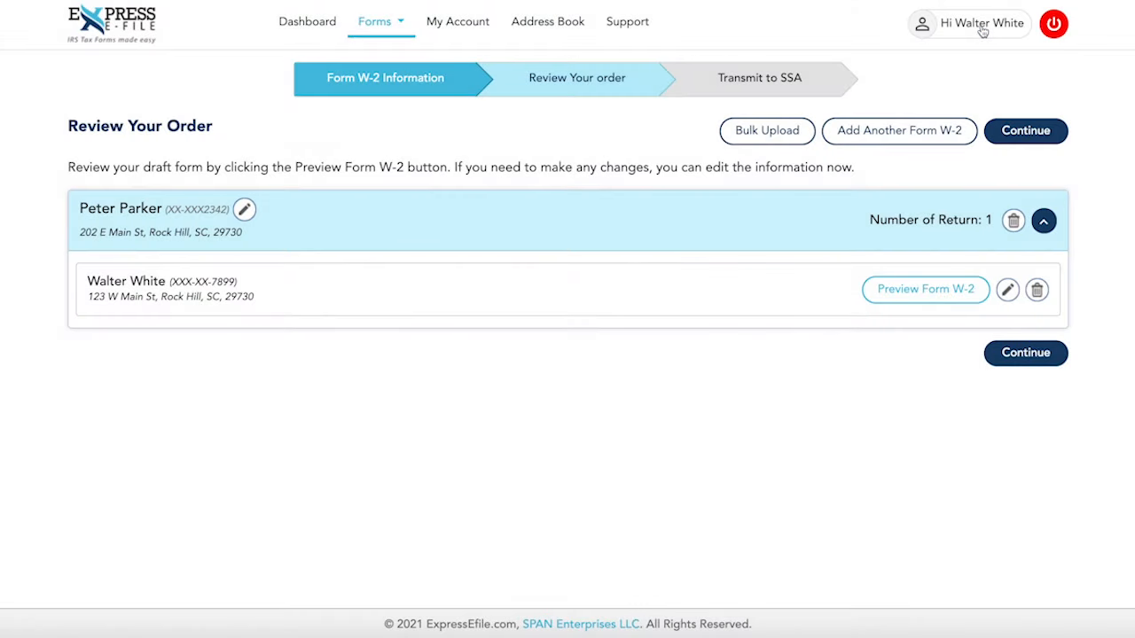
# Step: On the e-file information step, set employer type None Apply and payer type Regular (Form 941)
pyautogui.click(1026, 131)
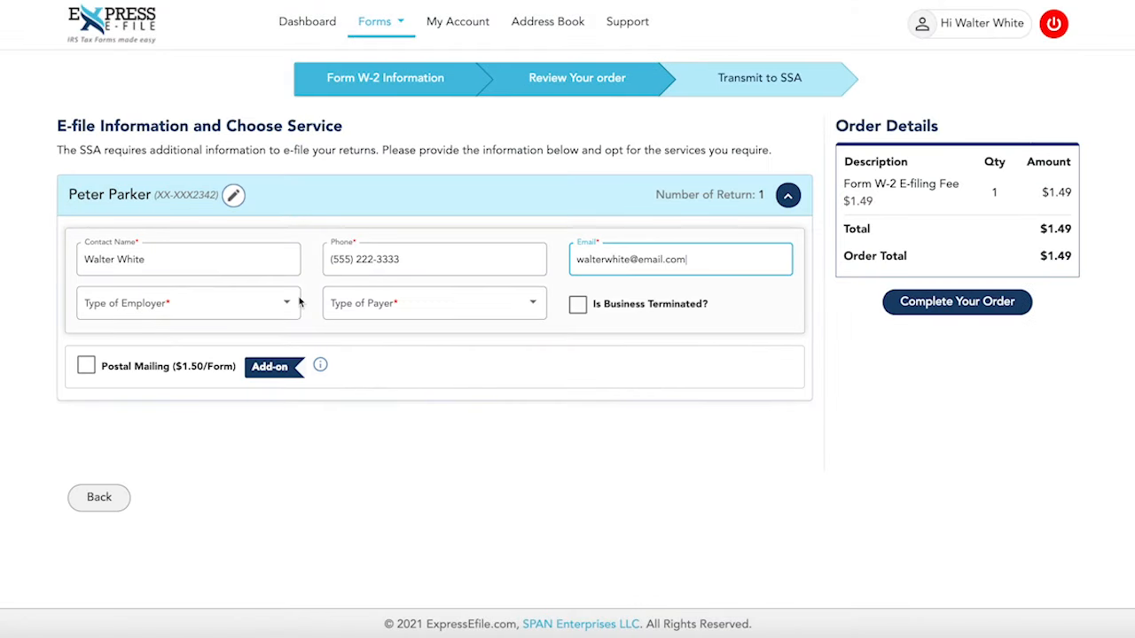
pyautogui.click(188, 302)
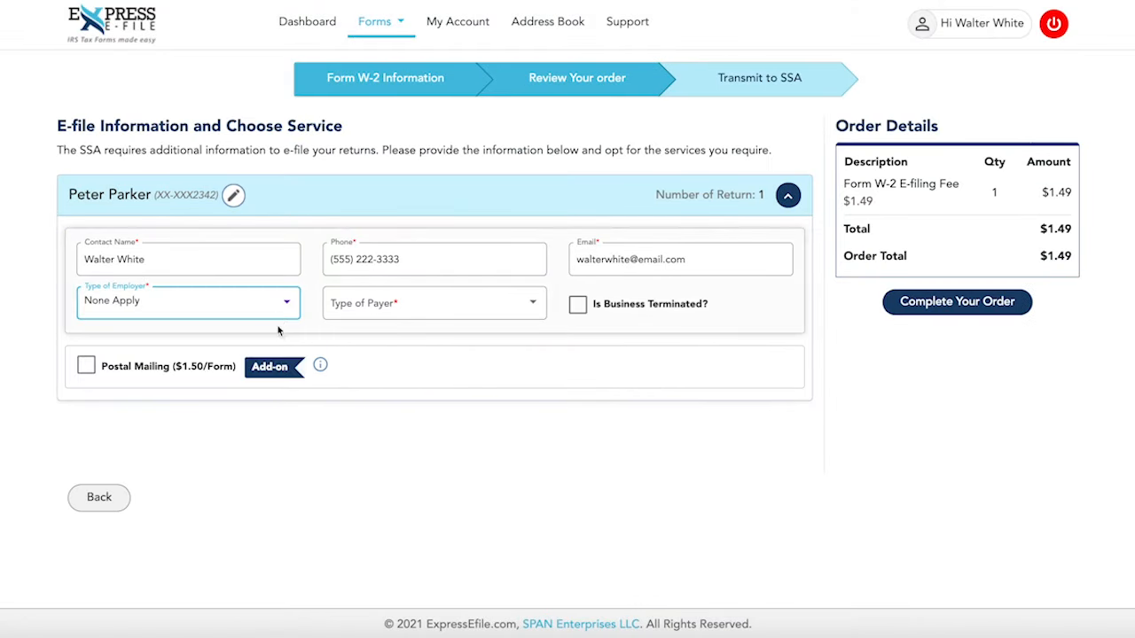
pyautogui.click(433, 303)
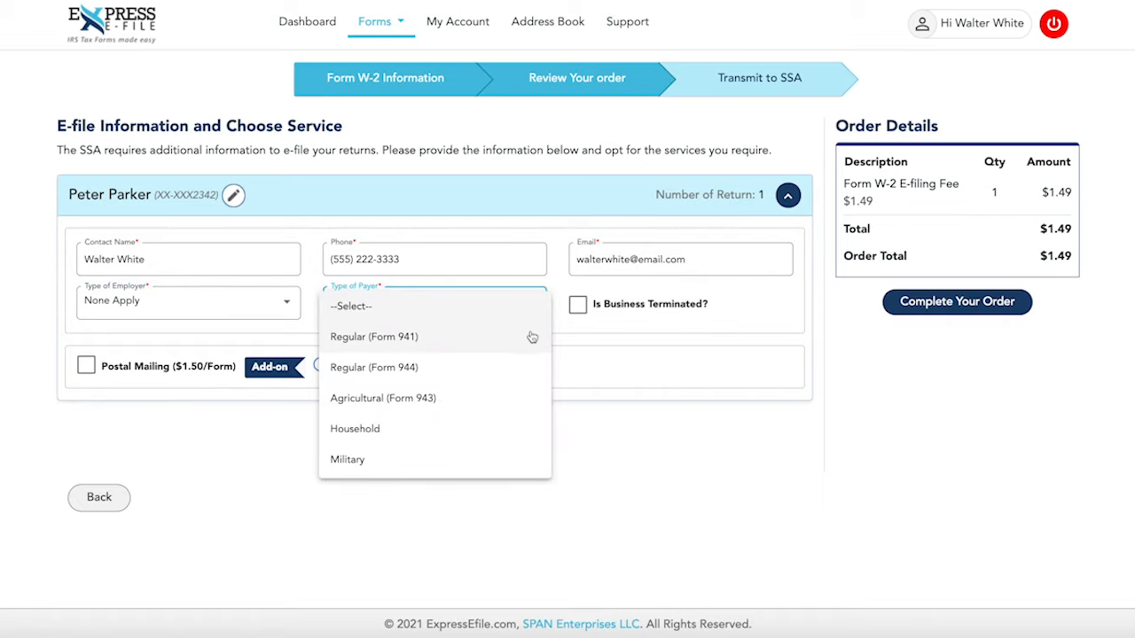
pyautogui.click(373, 337)
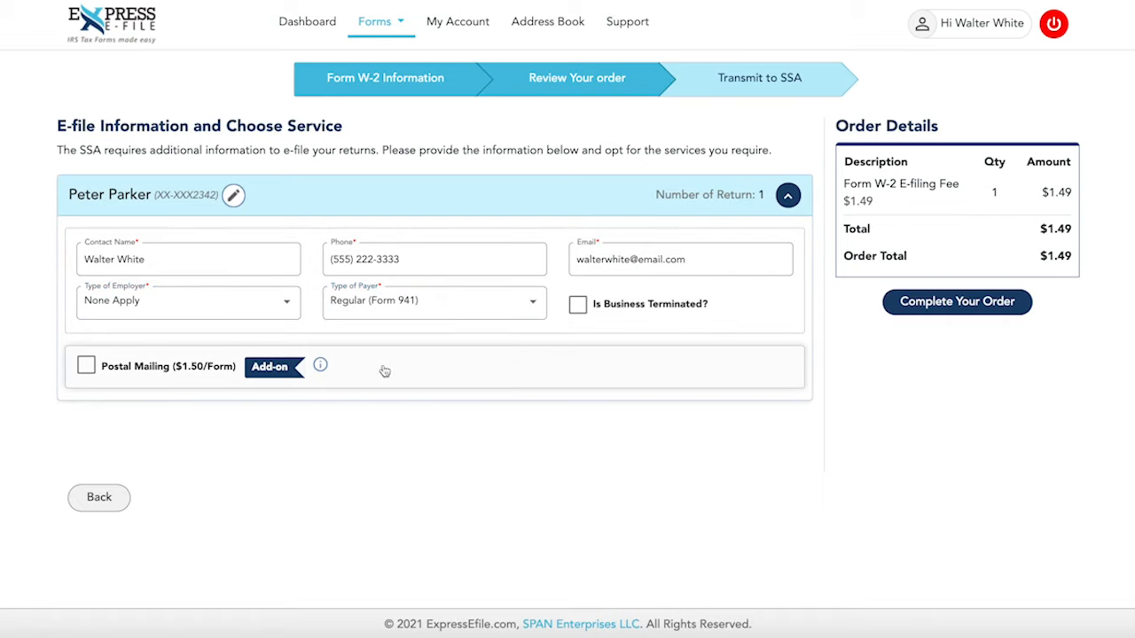
# Step: Add postal mailing, complete the order, accept the filing declaration and transmit the W-2 to the SSA
pyautogui.click(85, 366)
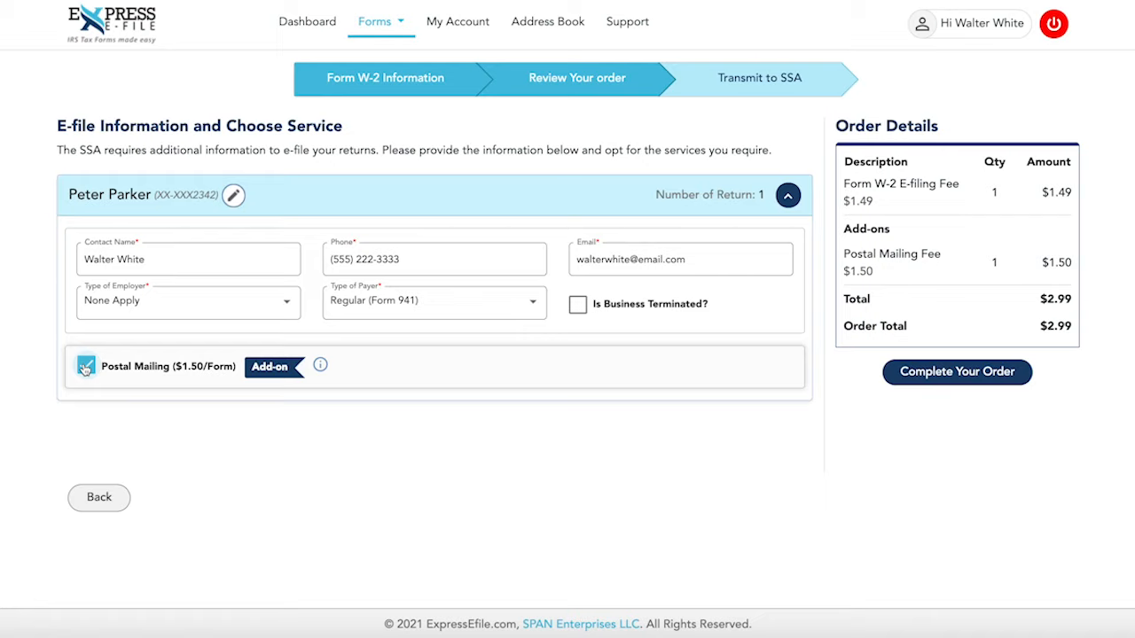
pyautogui.click(85, 366)
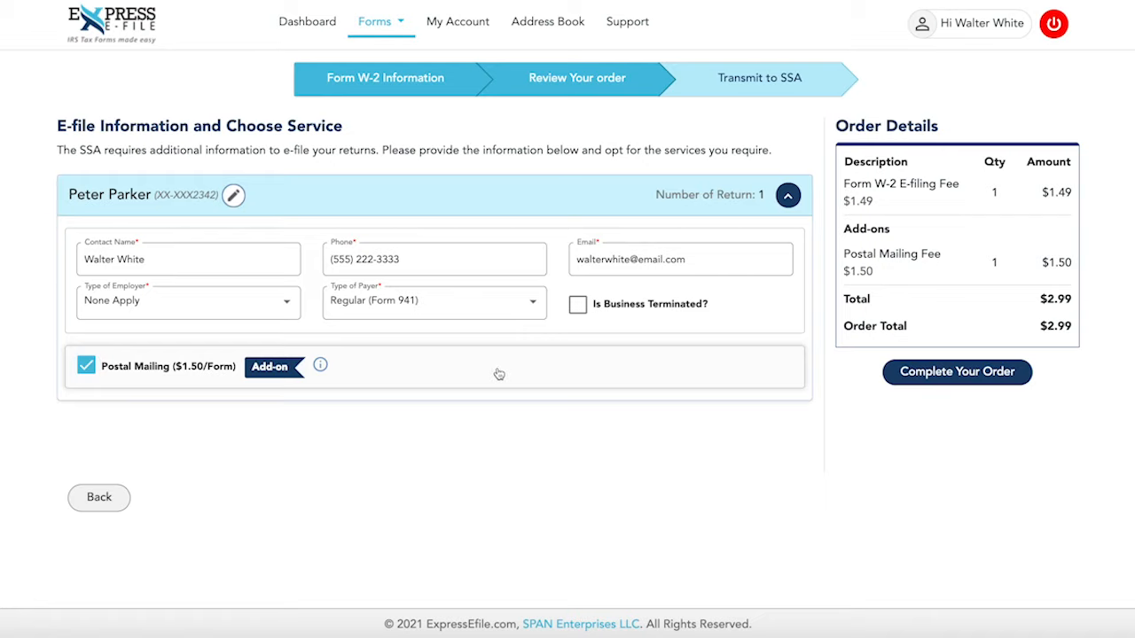
pyautogui.click(956, 372)
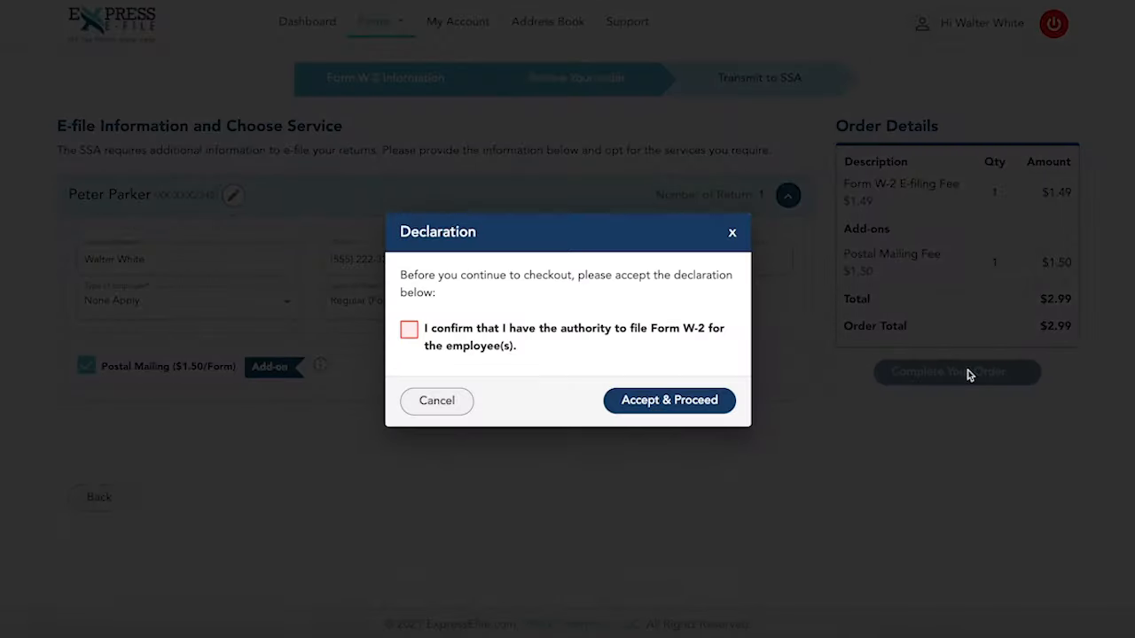
pyautogui.click(408, 330)
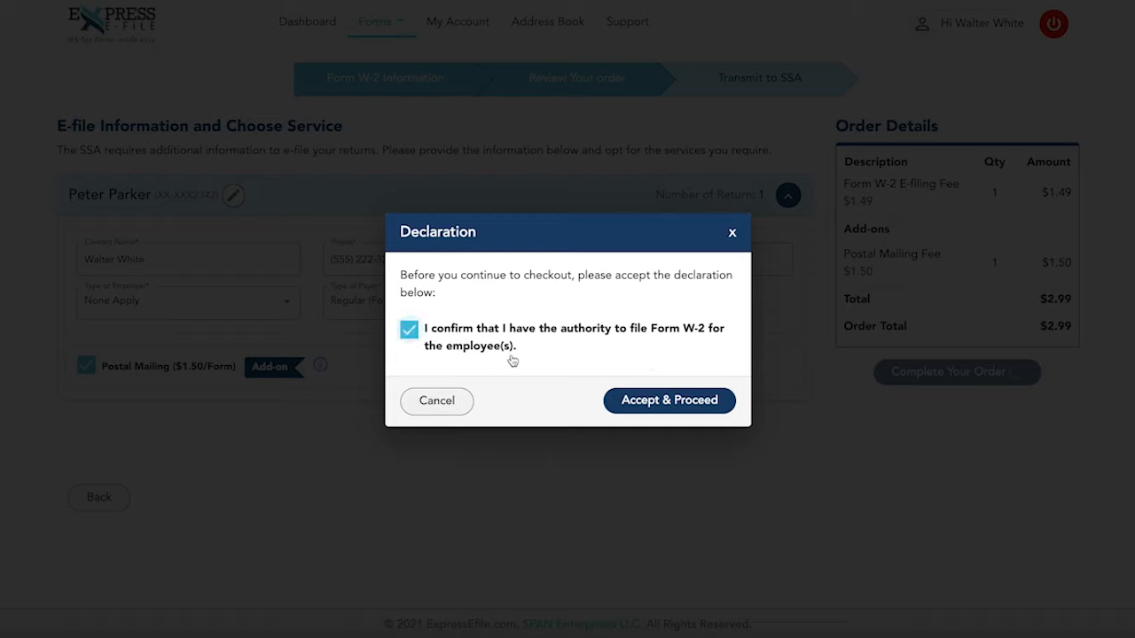
pyautogui.click(669, 401)
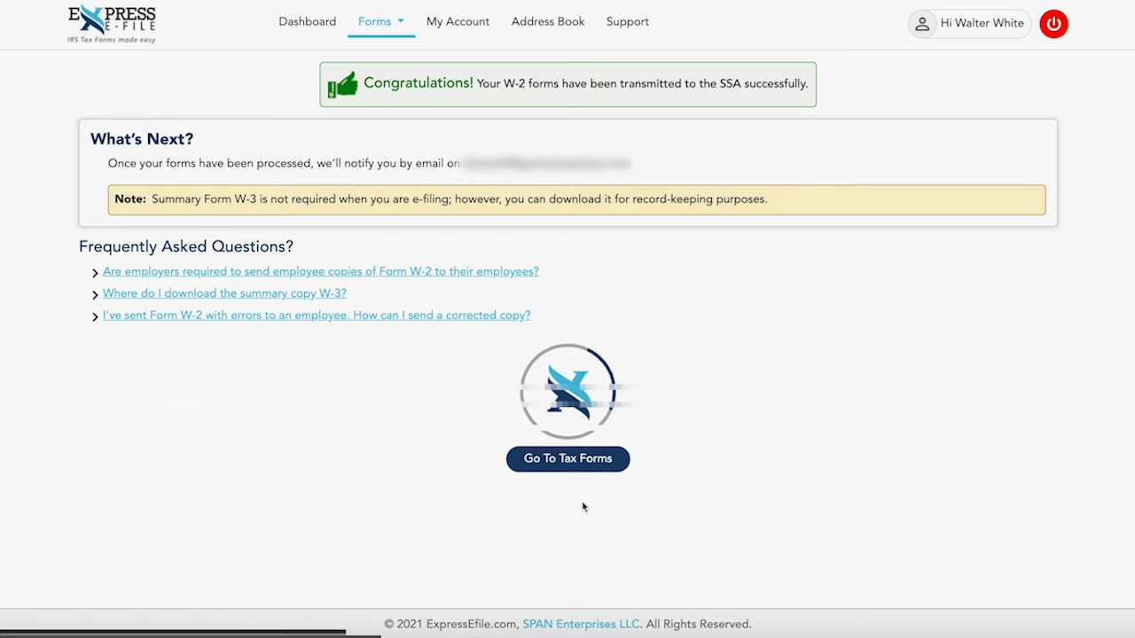